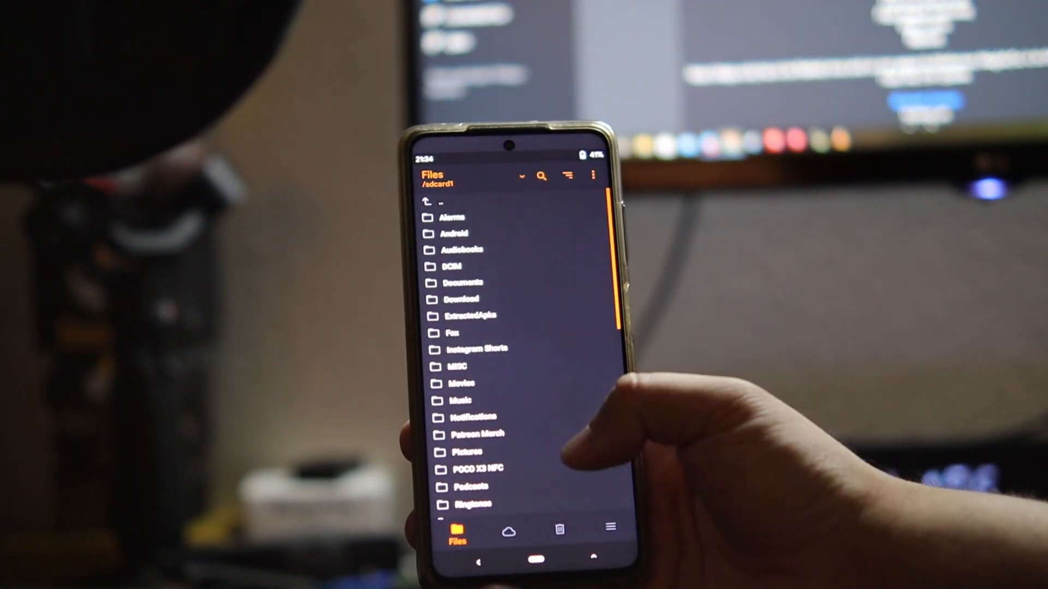
# Step: Scroll through the /sdcard1 folder list in the Install ZIP file browser
pyautogui.scroll(-3)
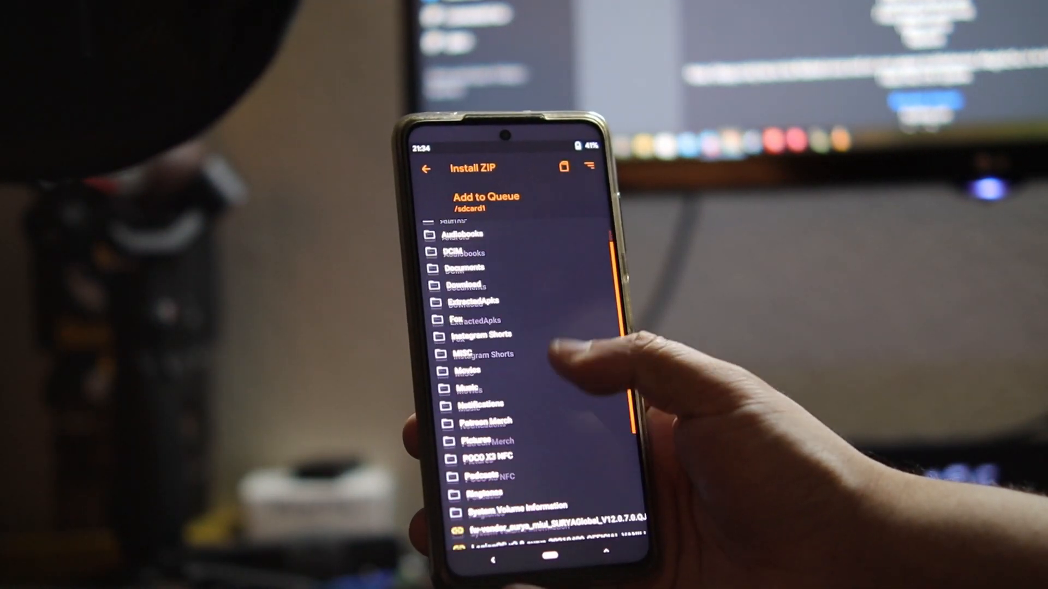
pyautogui.scroll(-3)
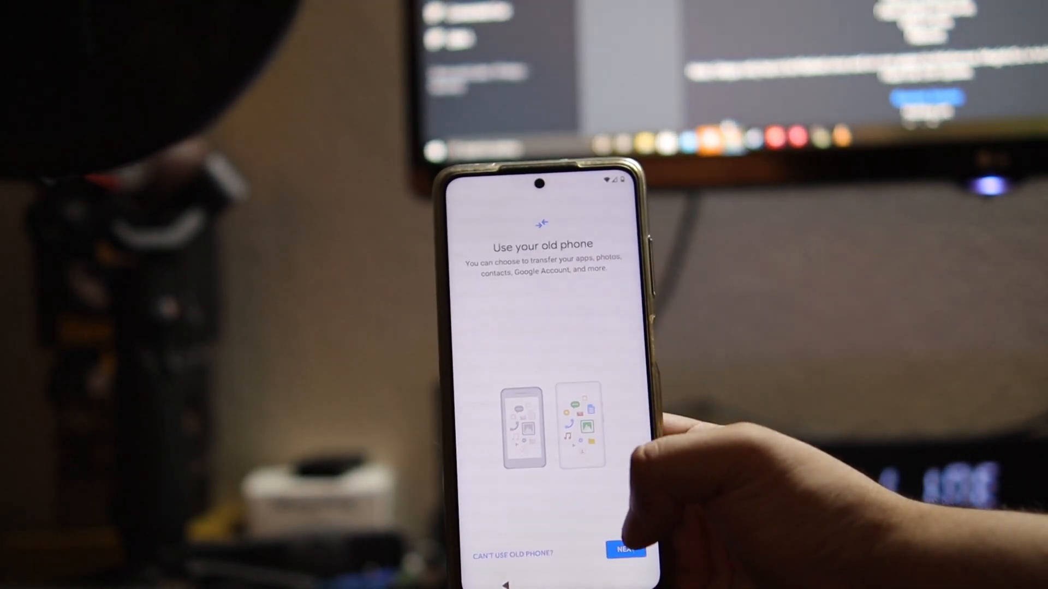
# Step: Continue past the 'Use your old phone' transfer introduction with Next
pyautogui.click(624, 549)
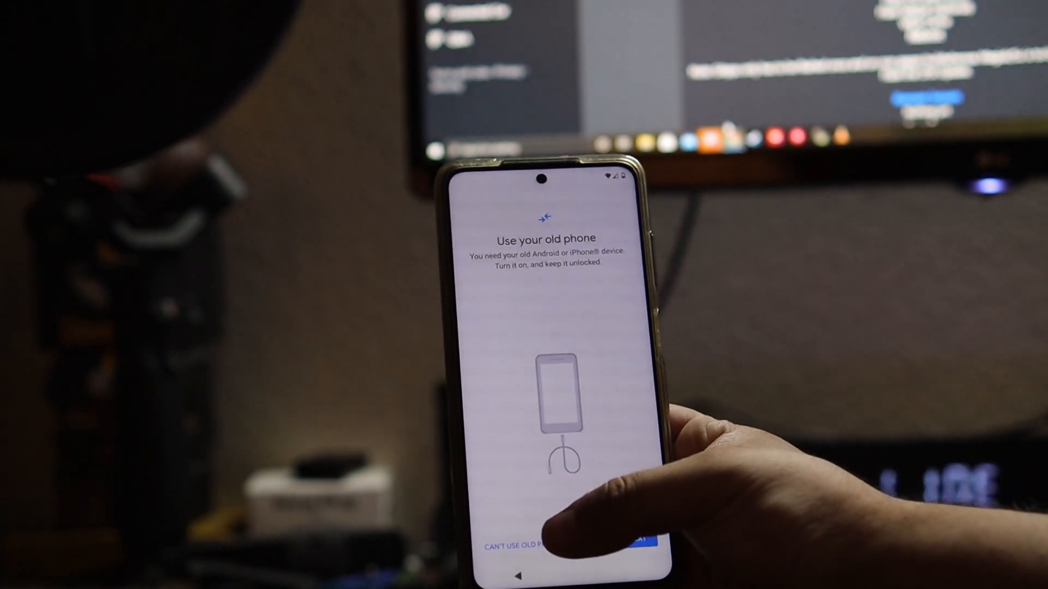